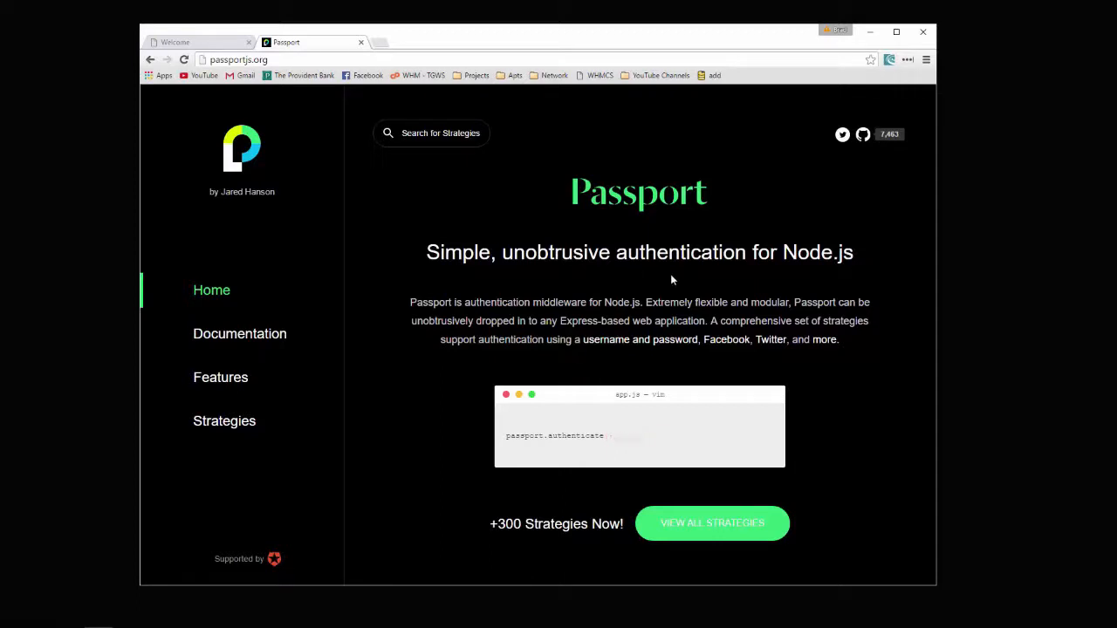
Step: Read the Passport.js Overview, Install and Authenticate docs, then return to the NodeAuth app
left_click(239, 333)
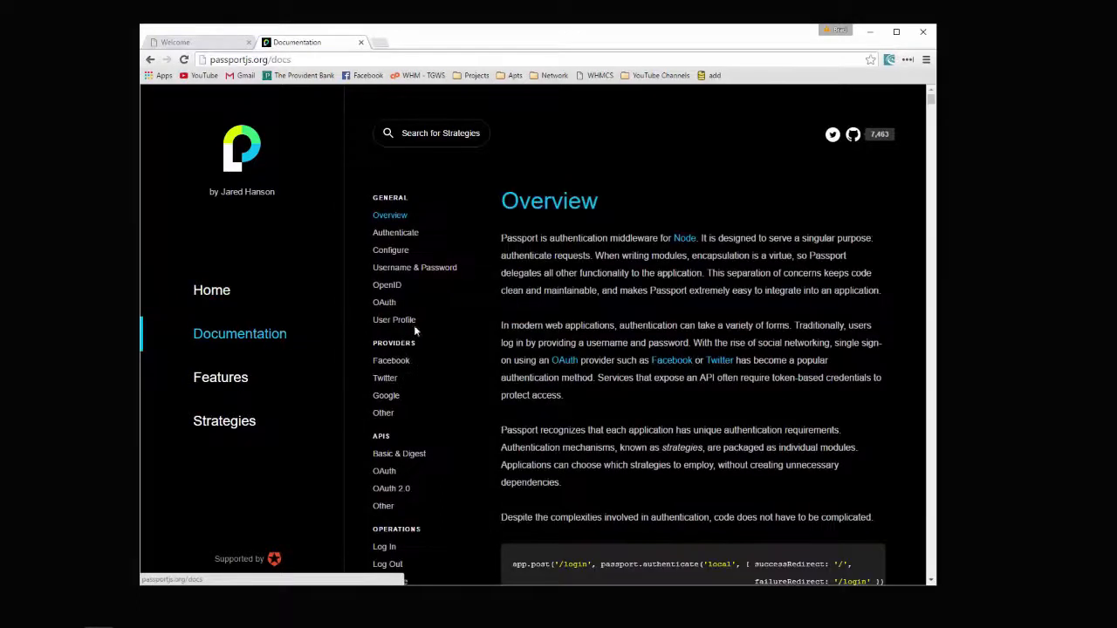
scroll("down", 3)
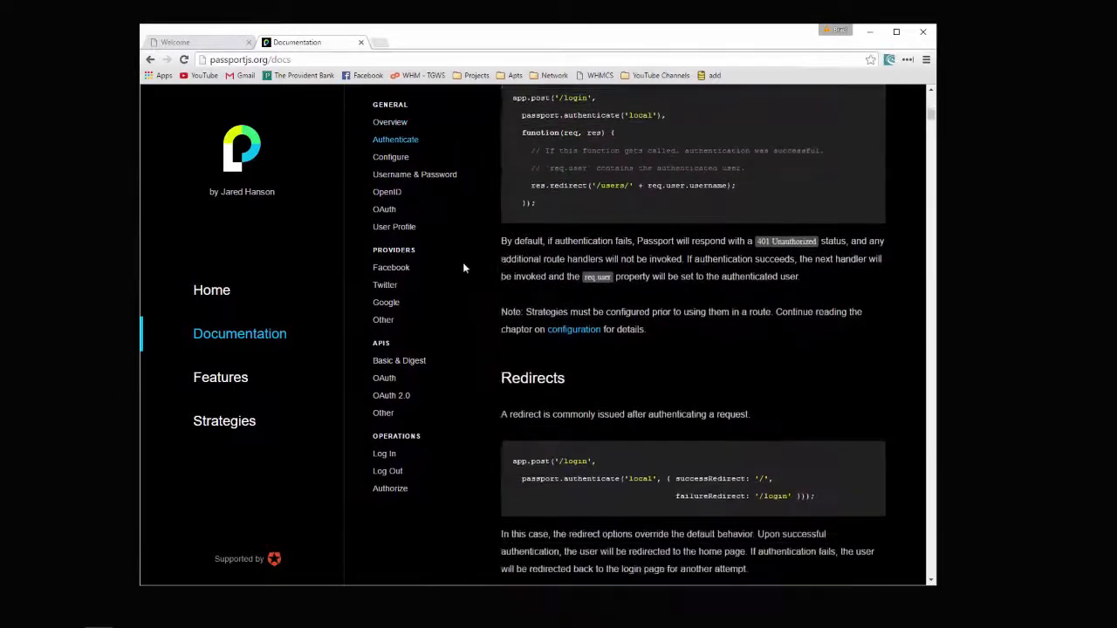
scroll("down", 3)
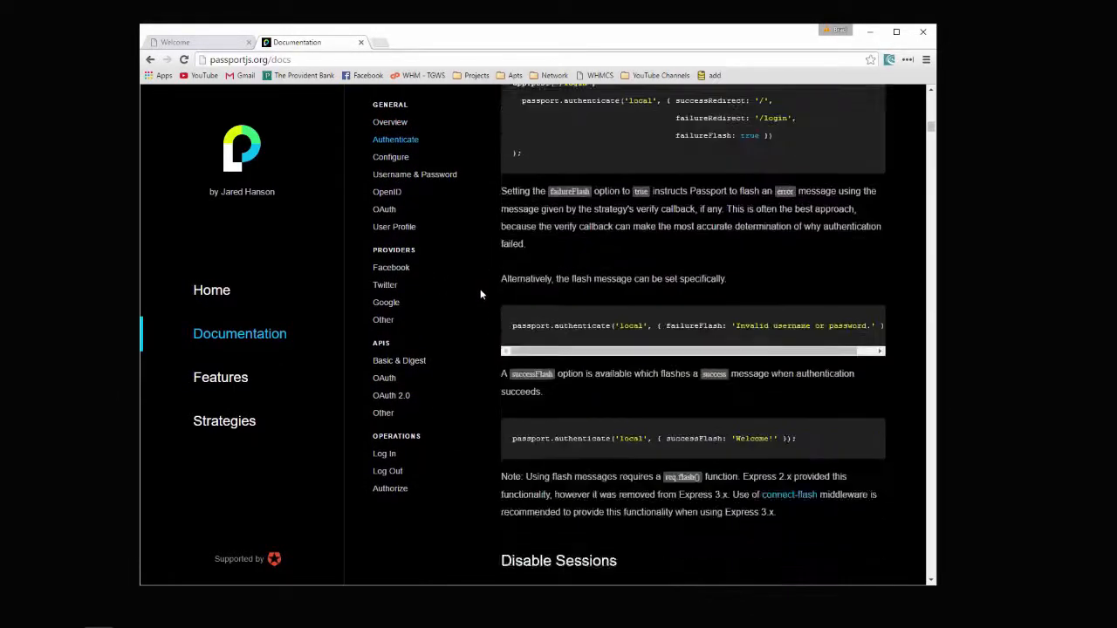
scroll("down", 3)
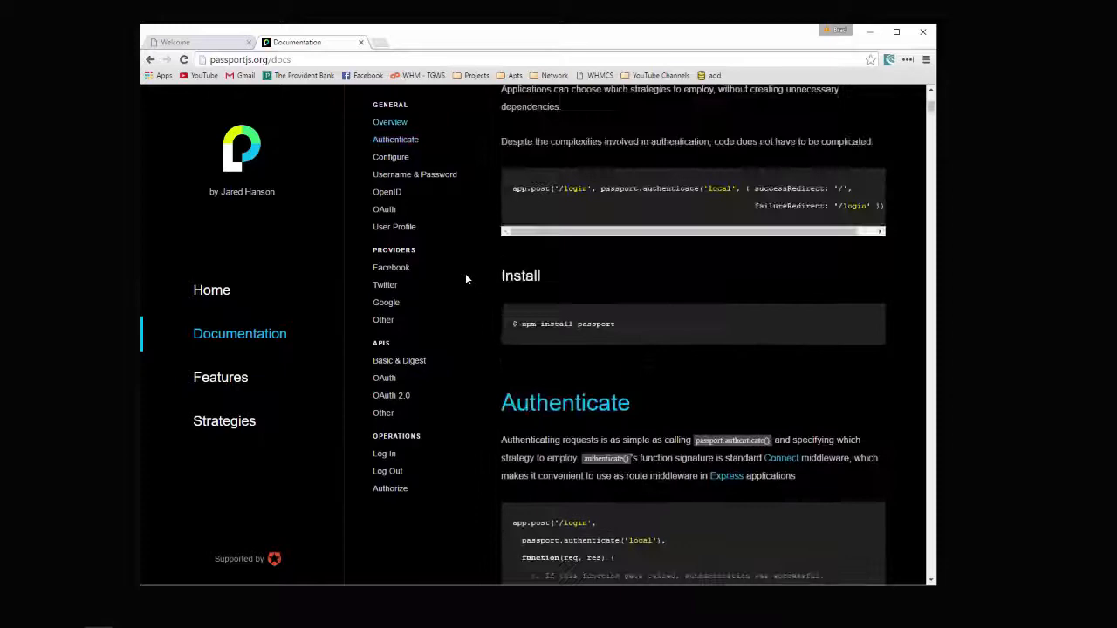
left_click(199, 41)
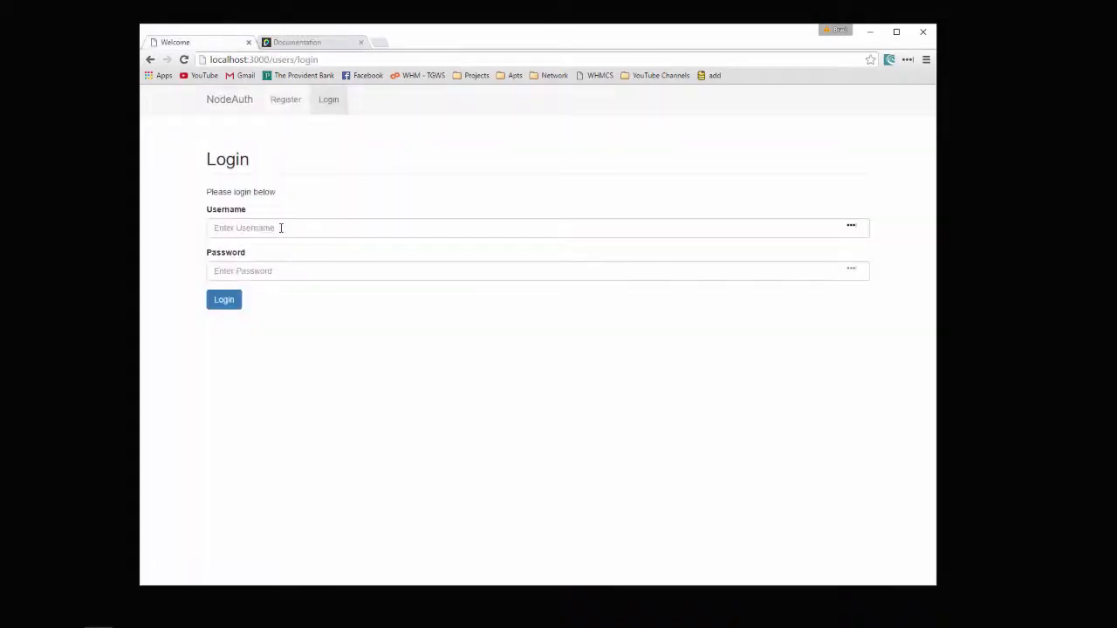
left_click(287, 98)
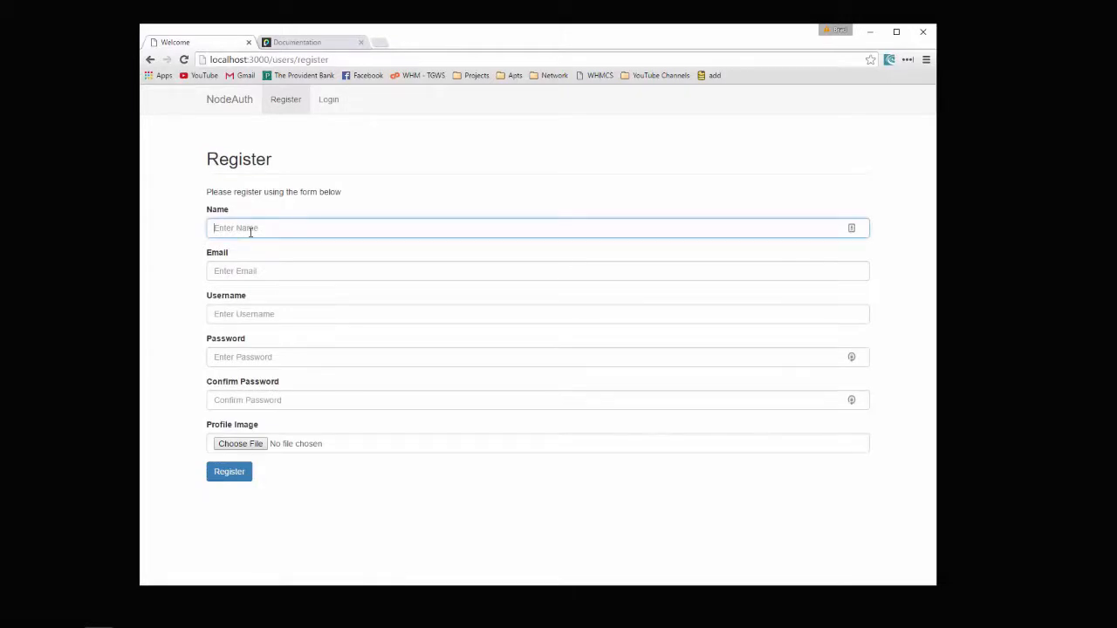
type("Harry")
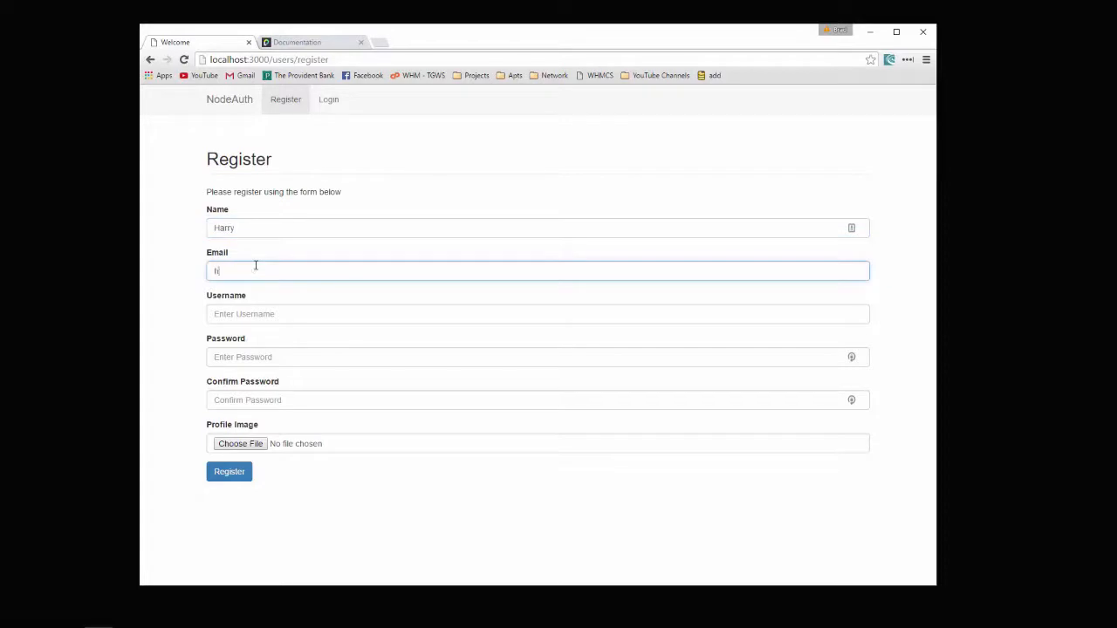
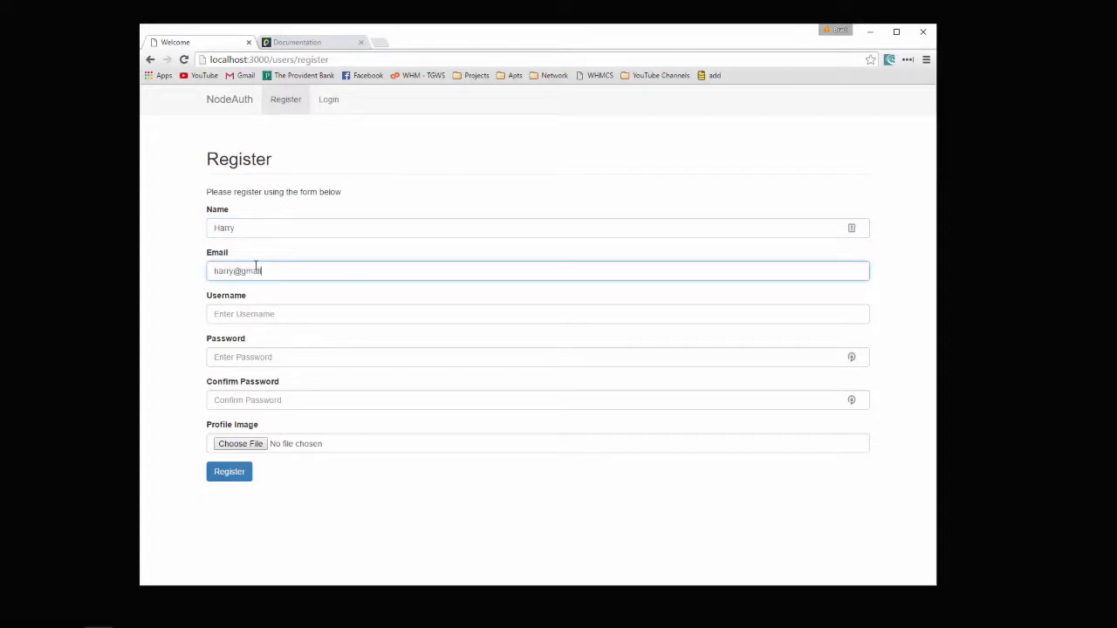
type("harry")
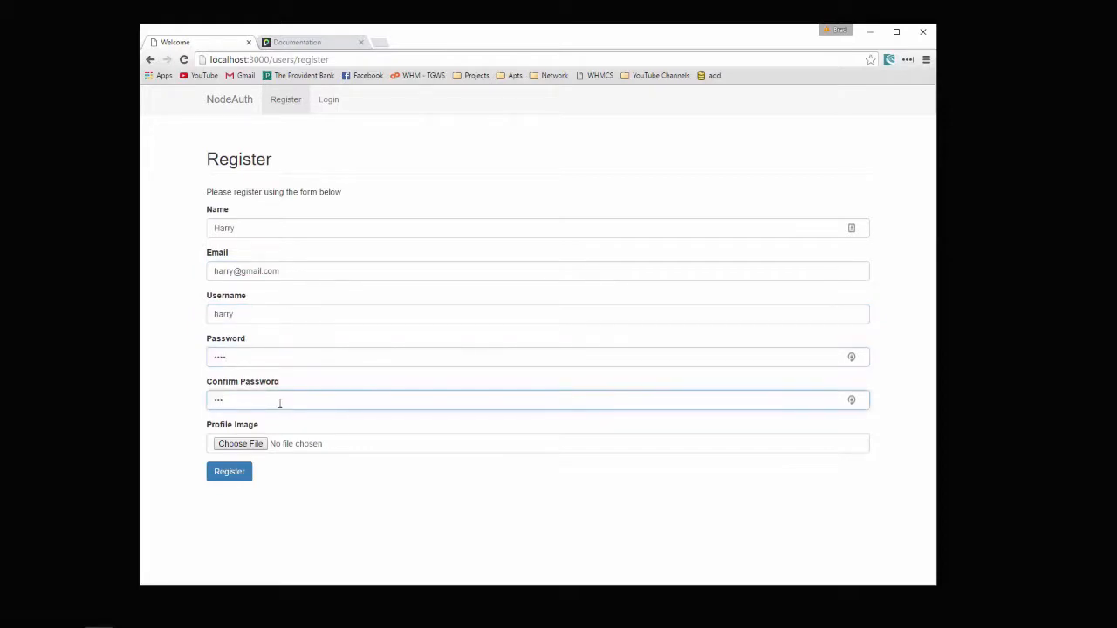
type("•")
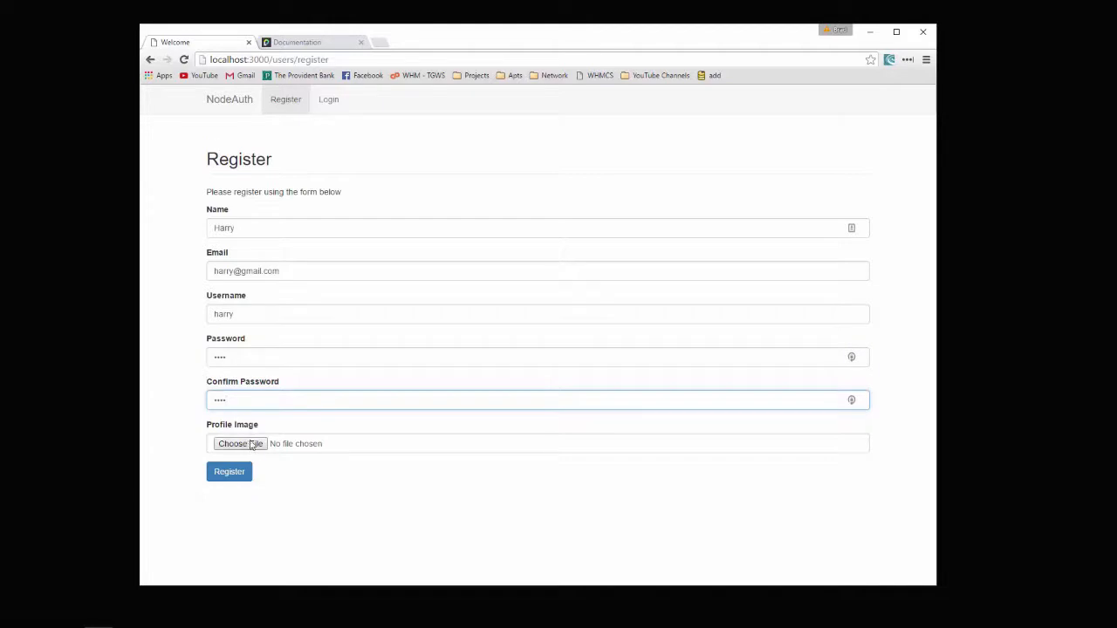
left_click(228, 471)
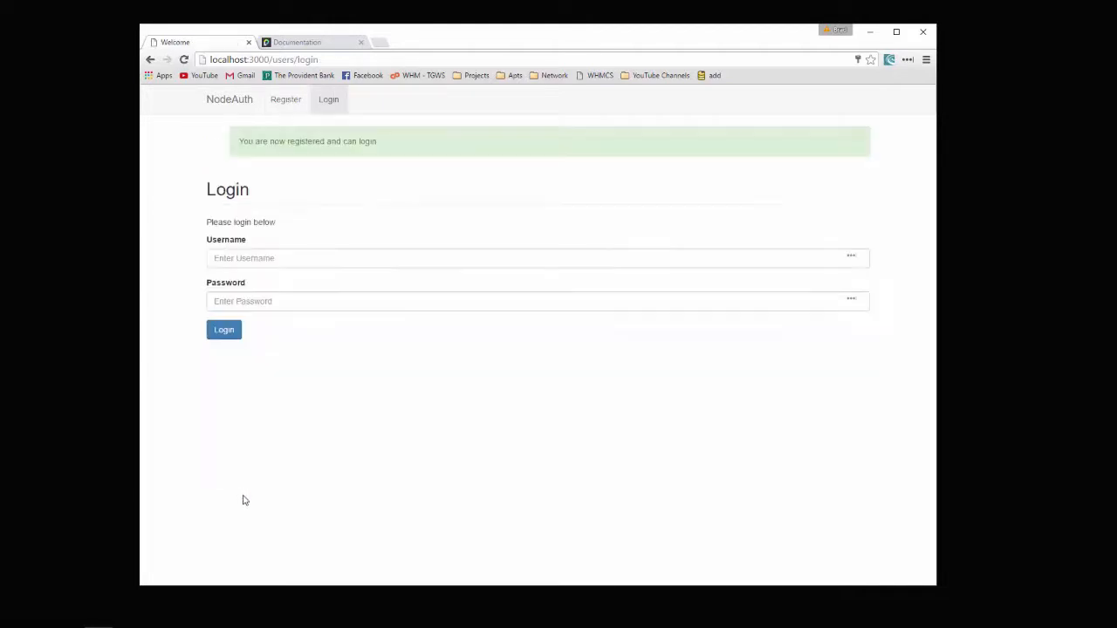
mouse_move(330, 163)
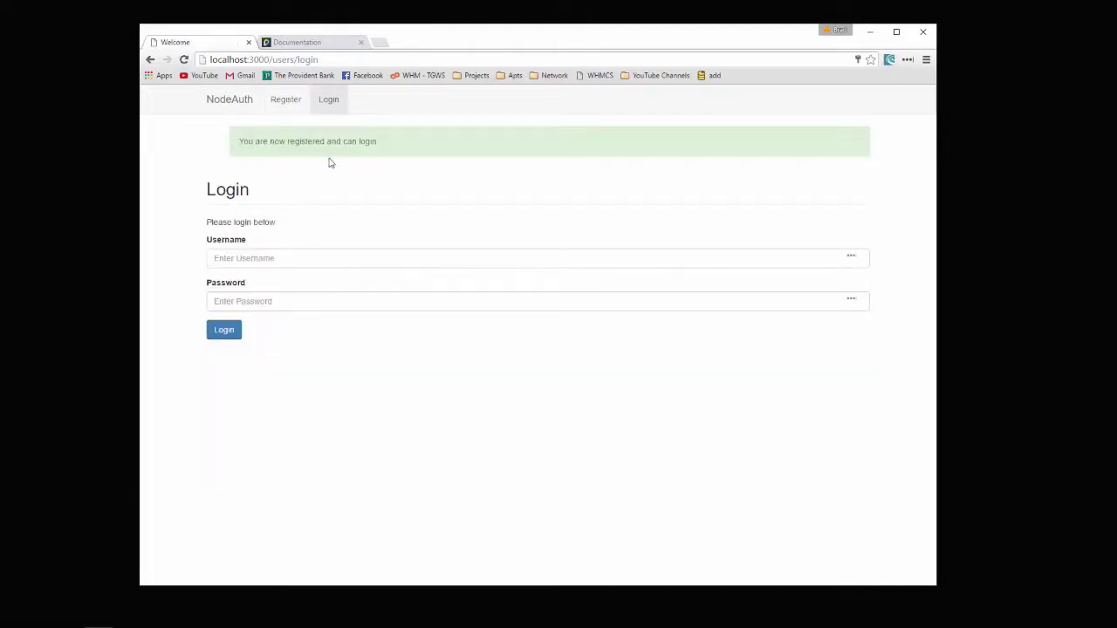
Step: Enter username 'harry' in the login form and move to the password field
left_click(537, 259)
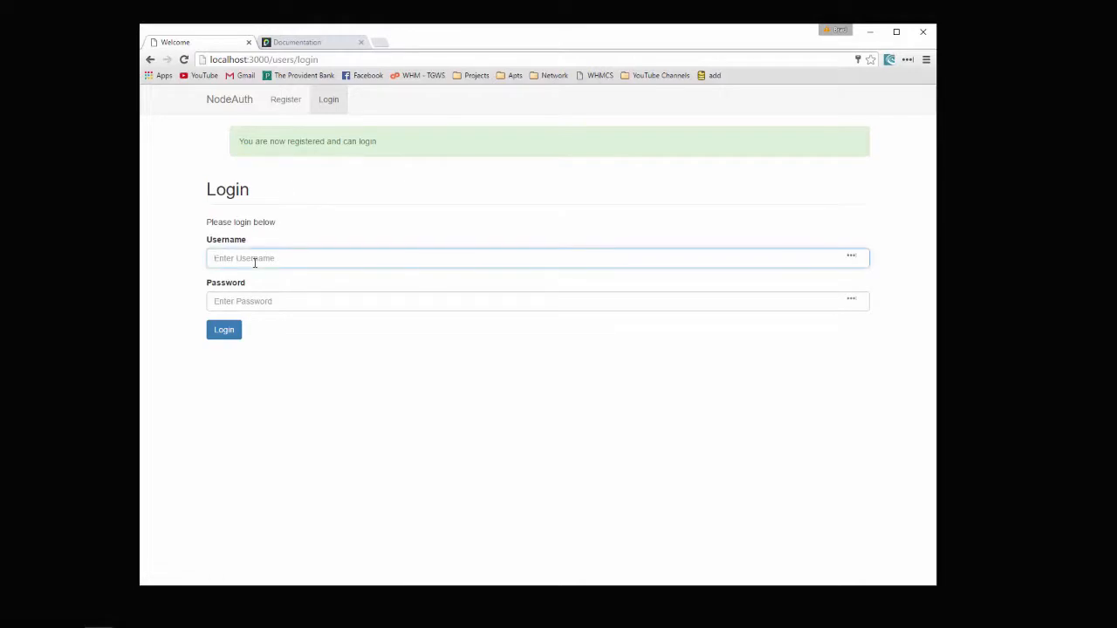
type("harry")
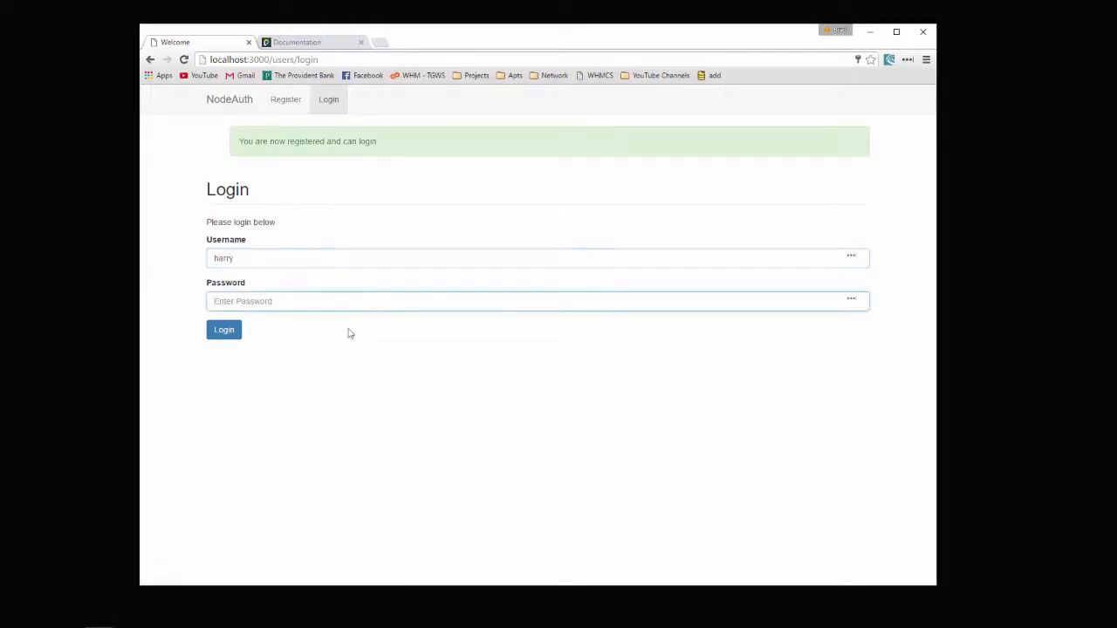
left_click(223, 328)
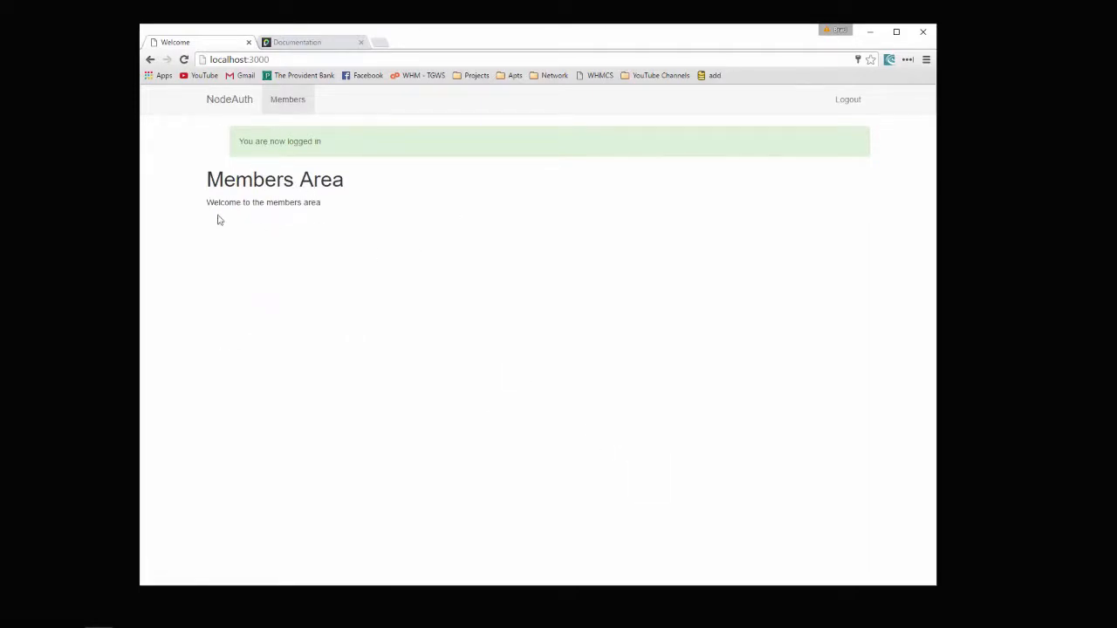
mouse_move(587, 316)
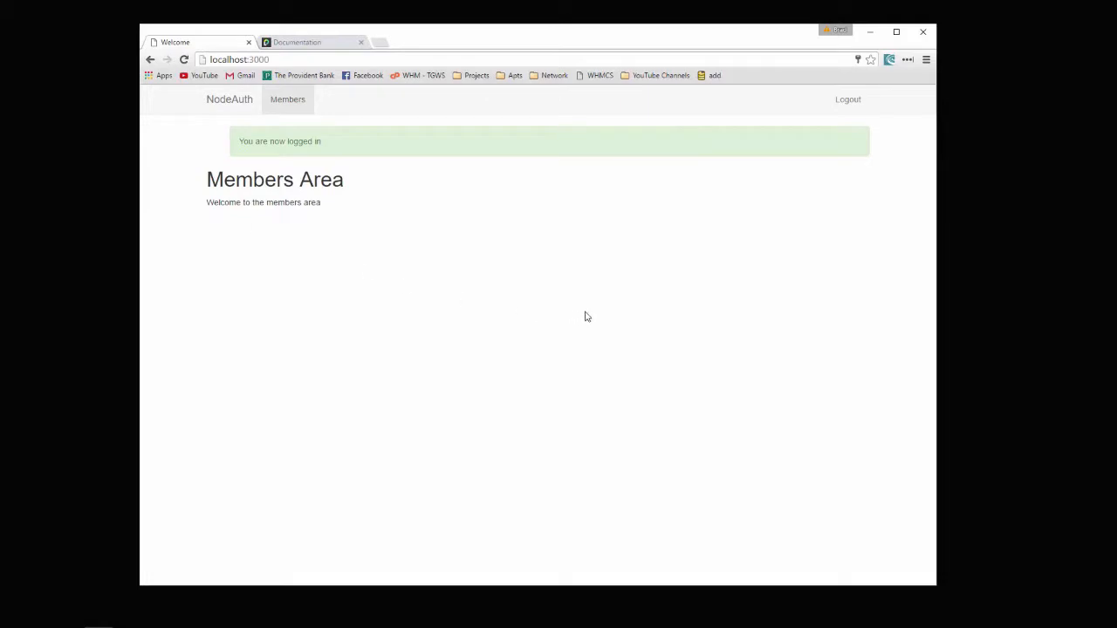
mouse_move(576, 307)
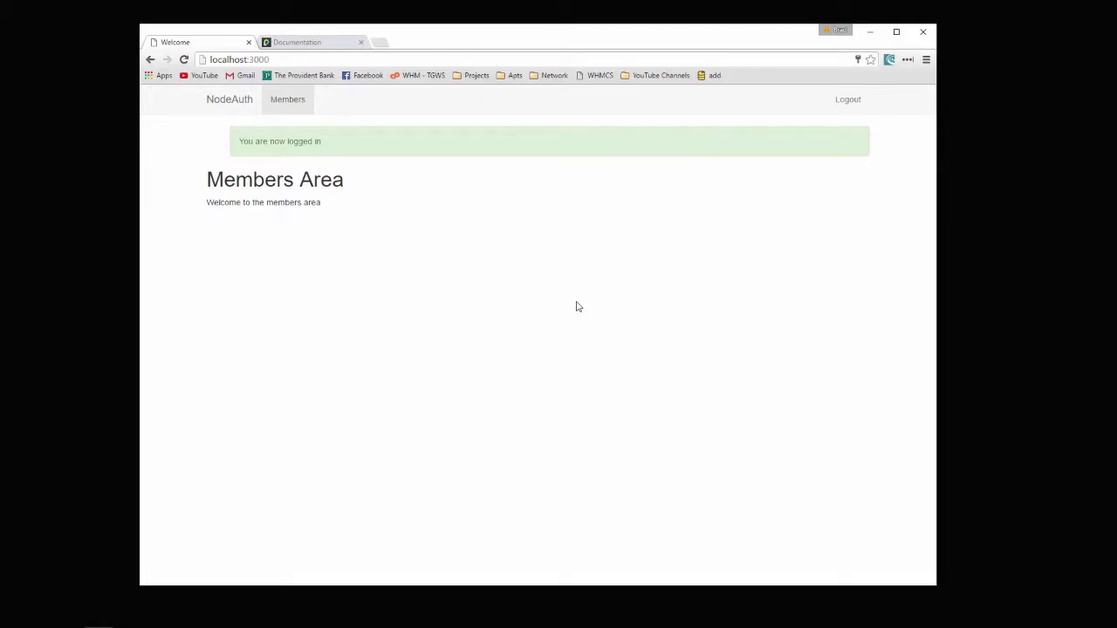
mouse_move(551, 290)
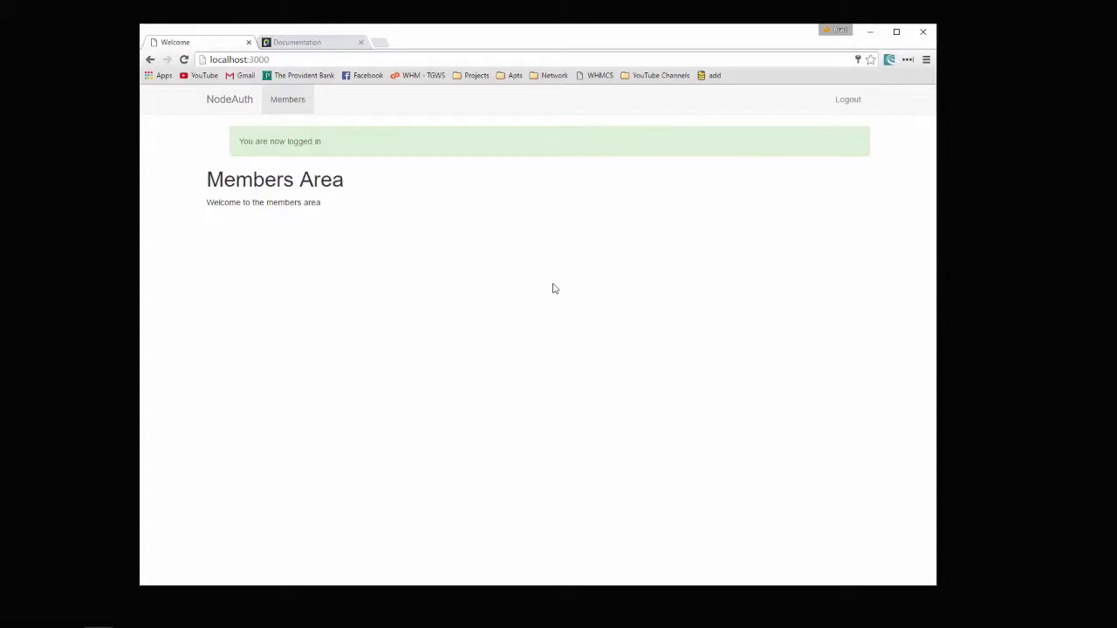
mouse_move(716, 212)
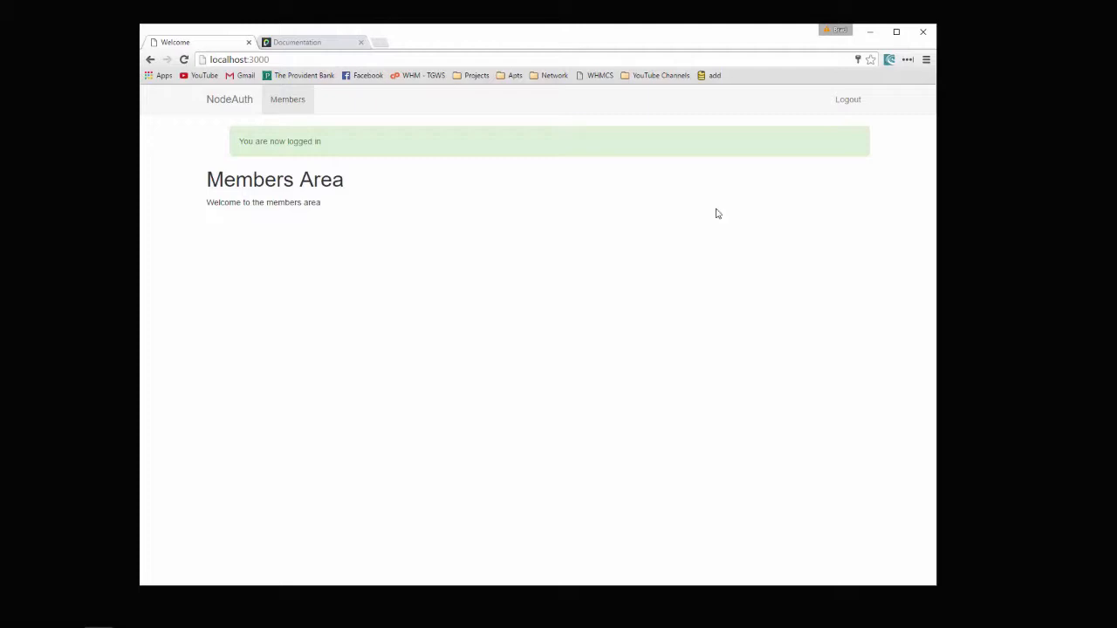
mouse_move(848, 97)
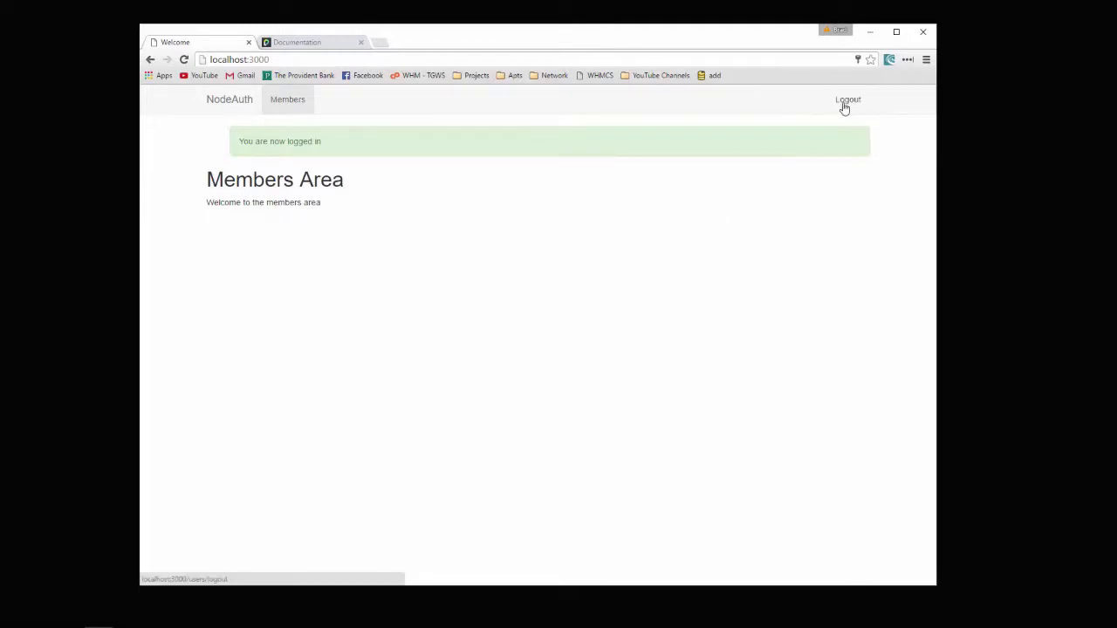
Step: Log out of the Members Area, returning to the login page
left_click(846, 98)
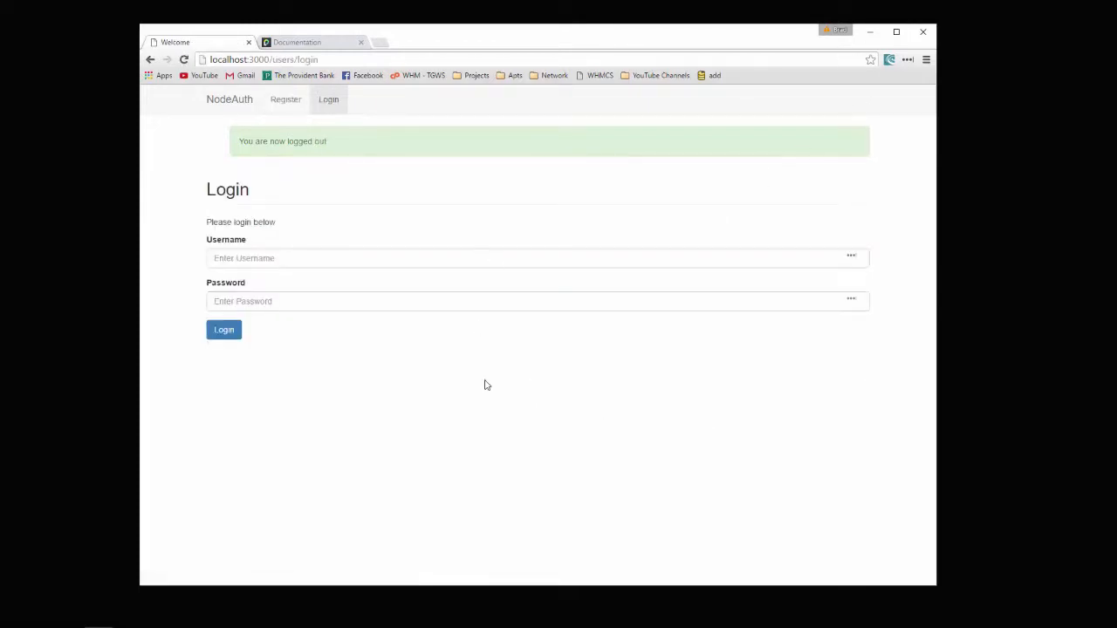
mouse_move(544, 380)
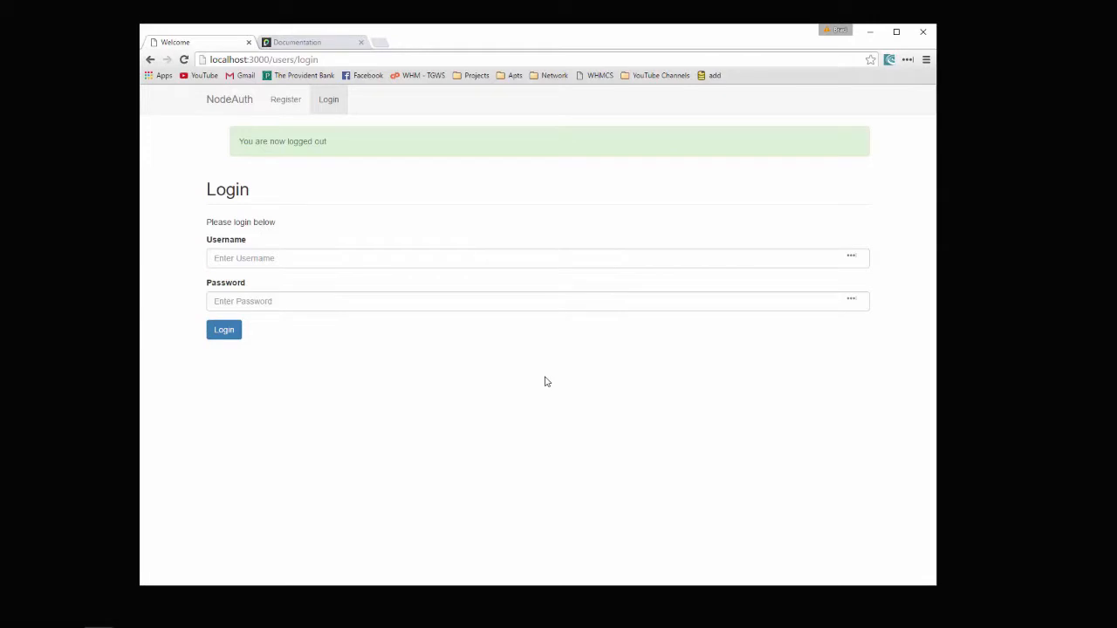